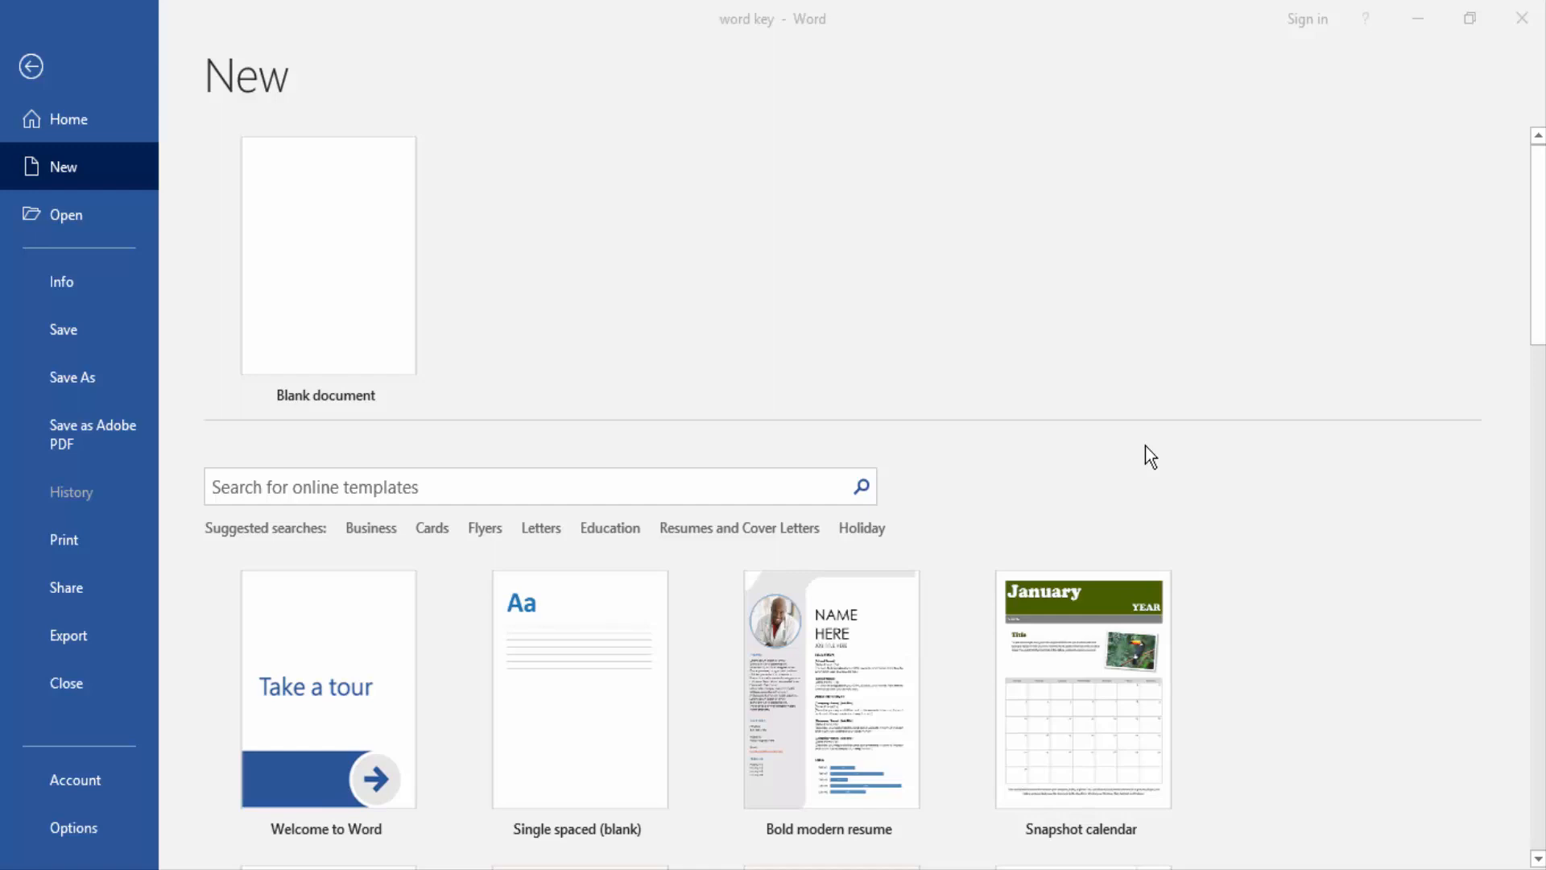
mouse_move(928, 201)
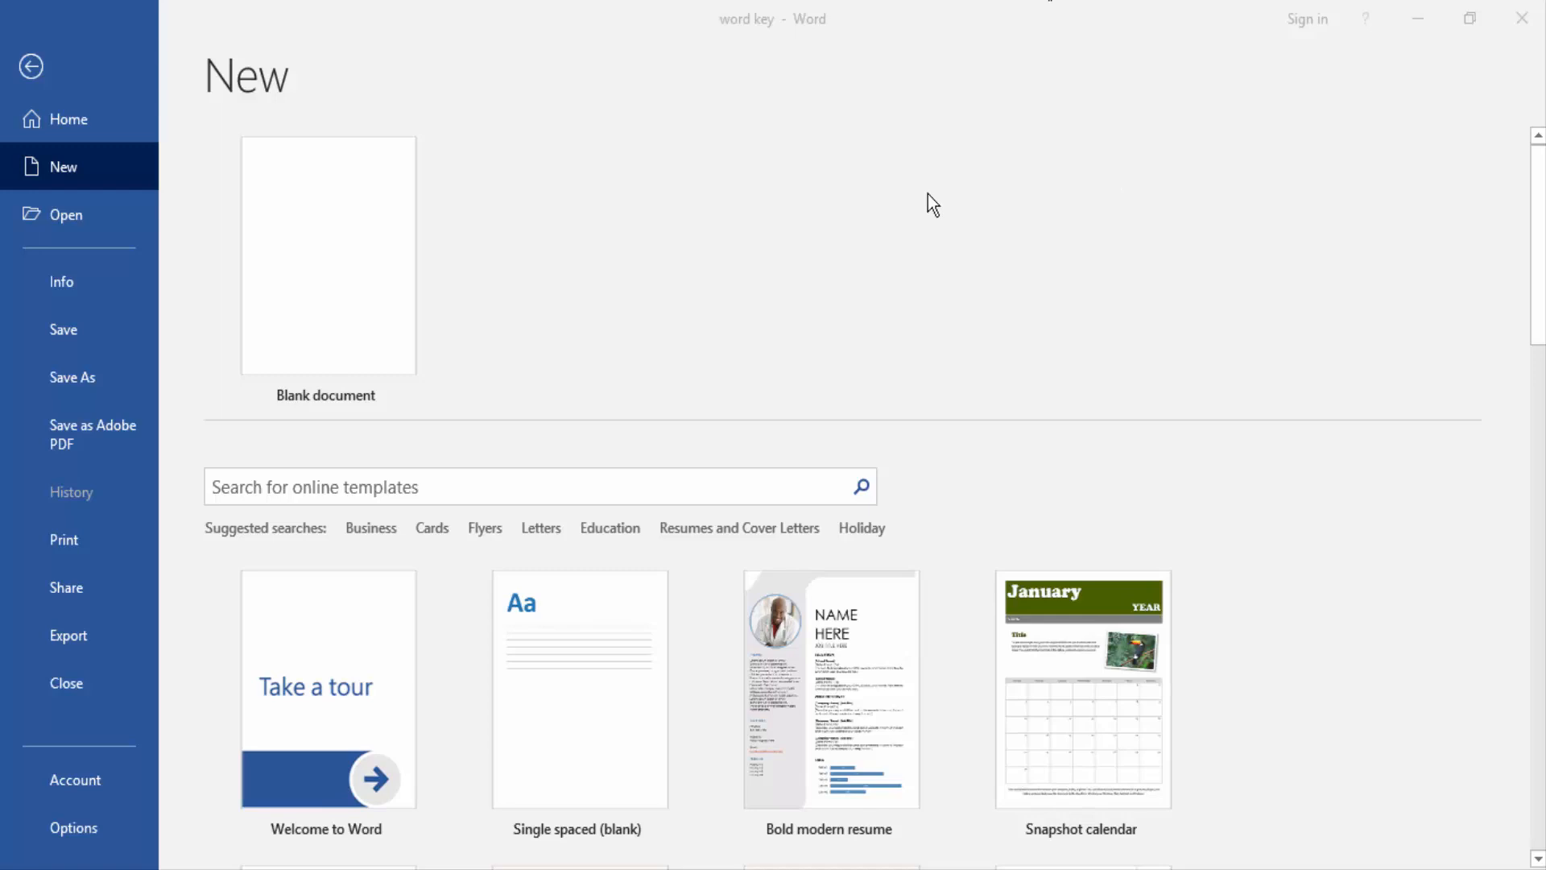
mouse_move(483, 267)
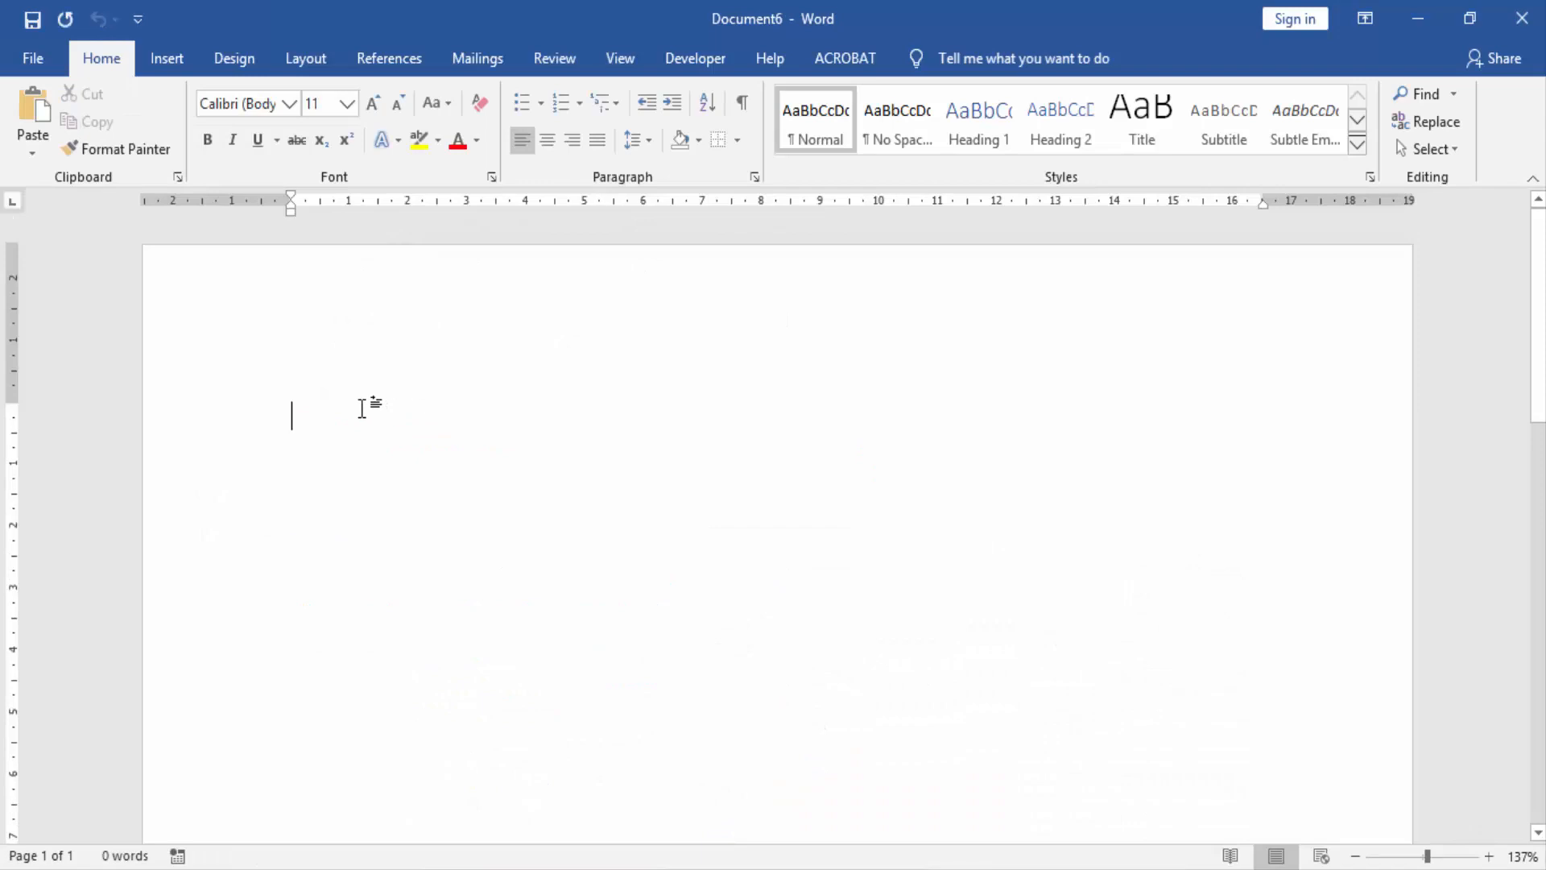
- Insert a Simple Text Box with placeholder quote text from the Insert tab gallery
click(166, 58)
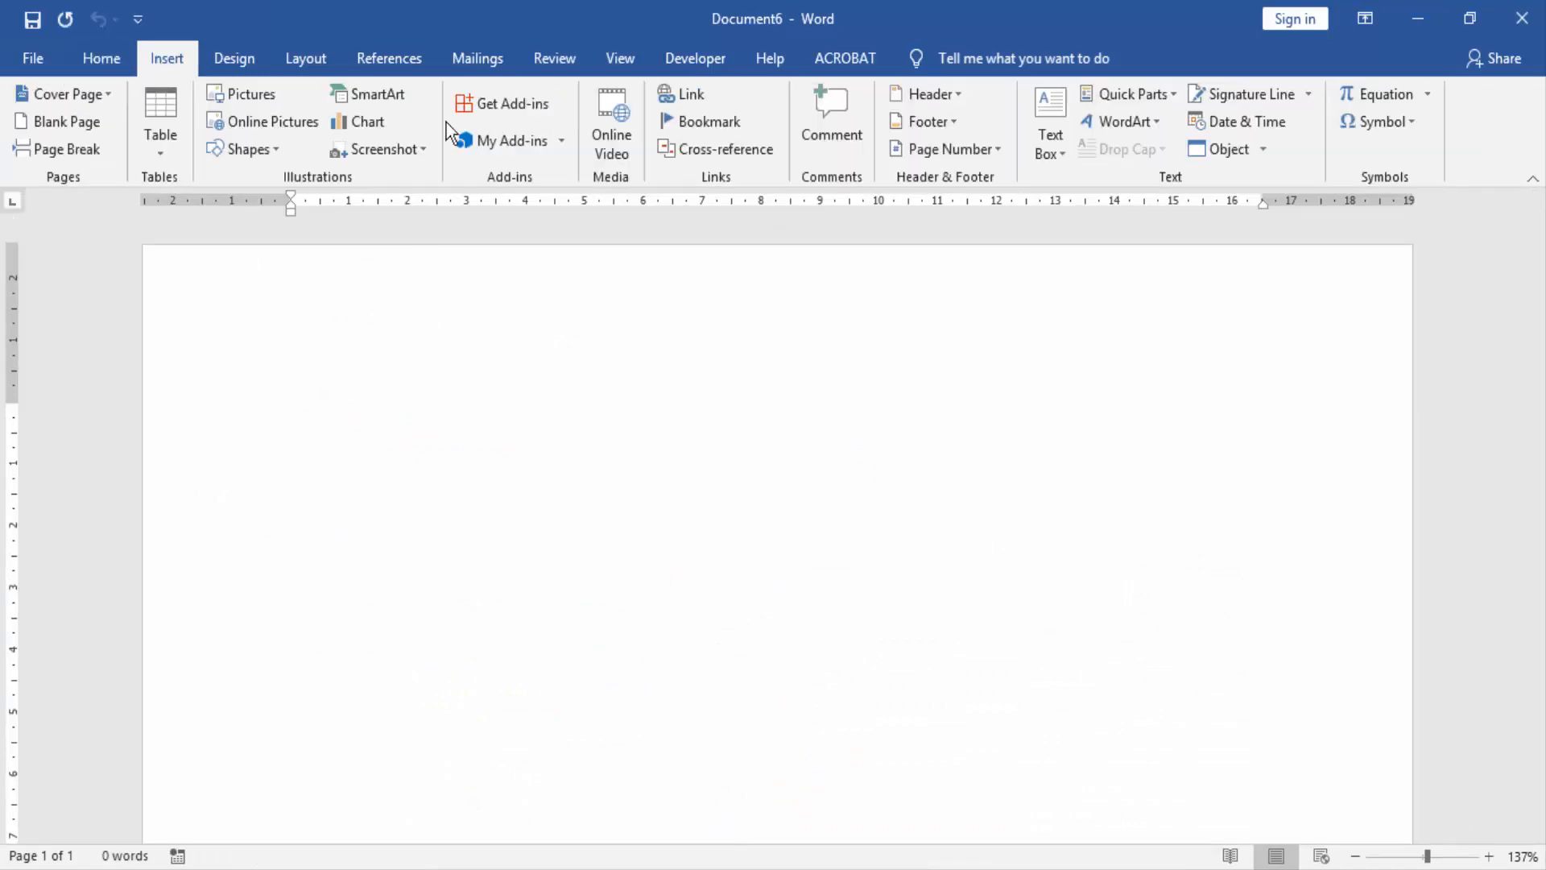
click(1051, 117)
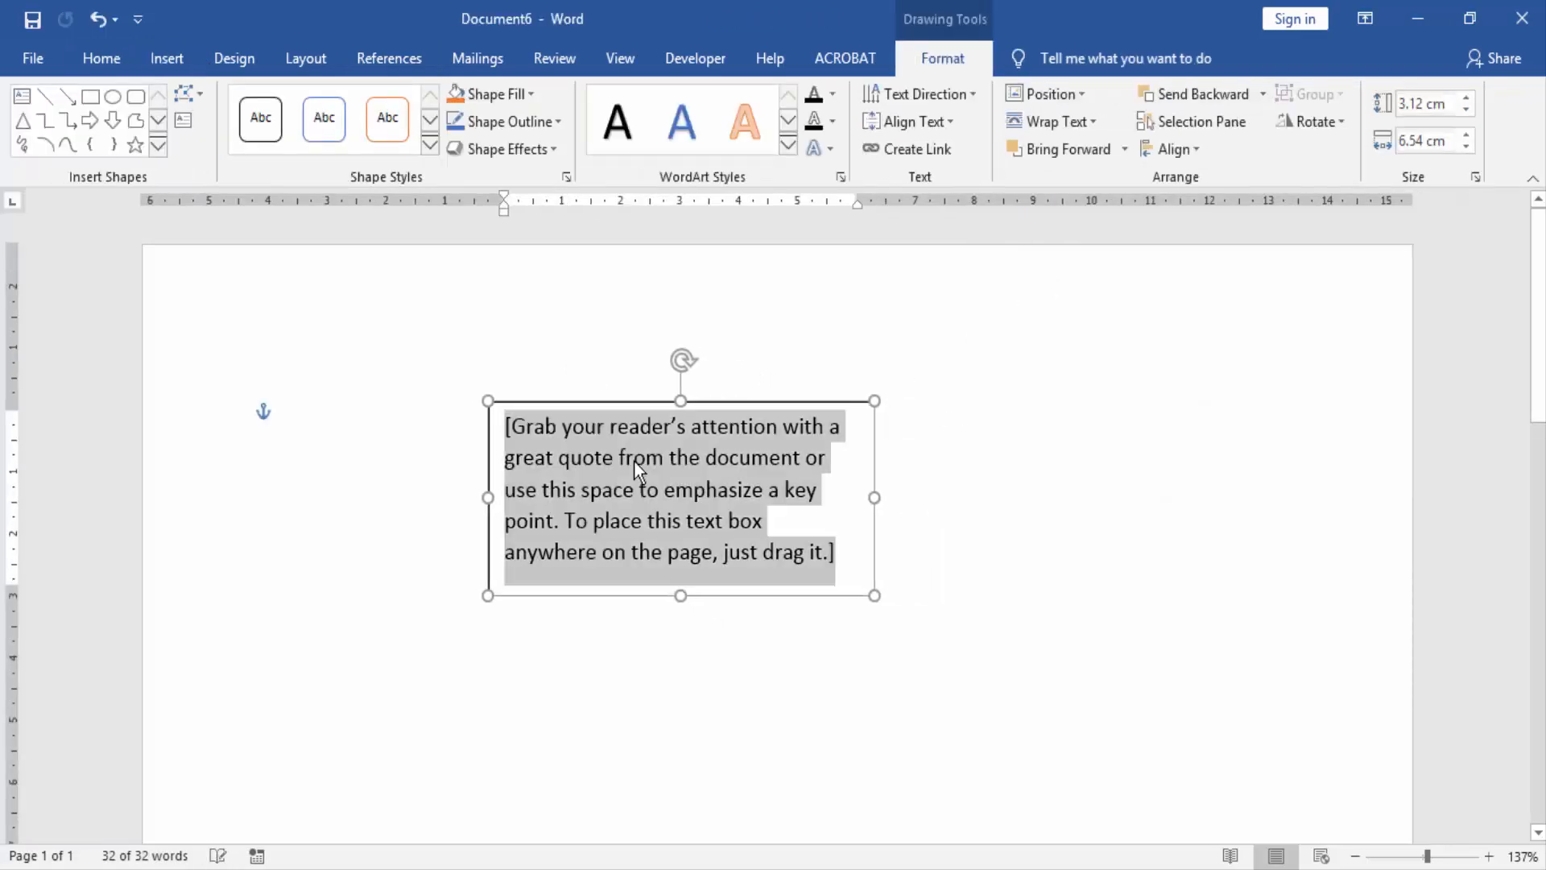
mouse_move(642, 500)
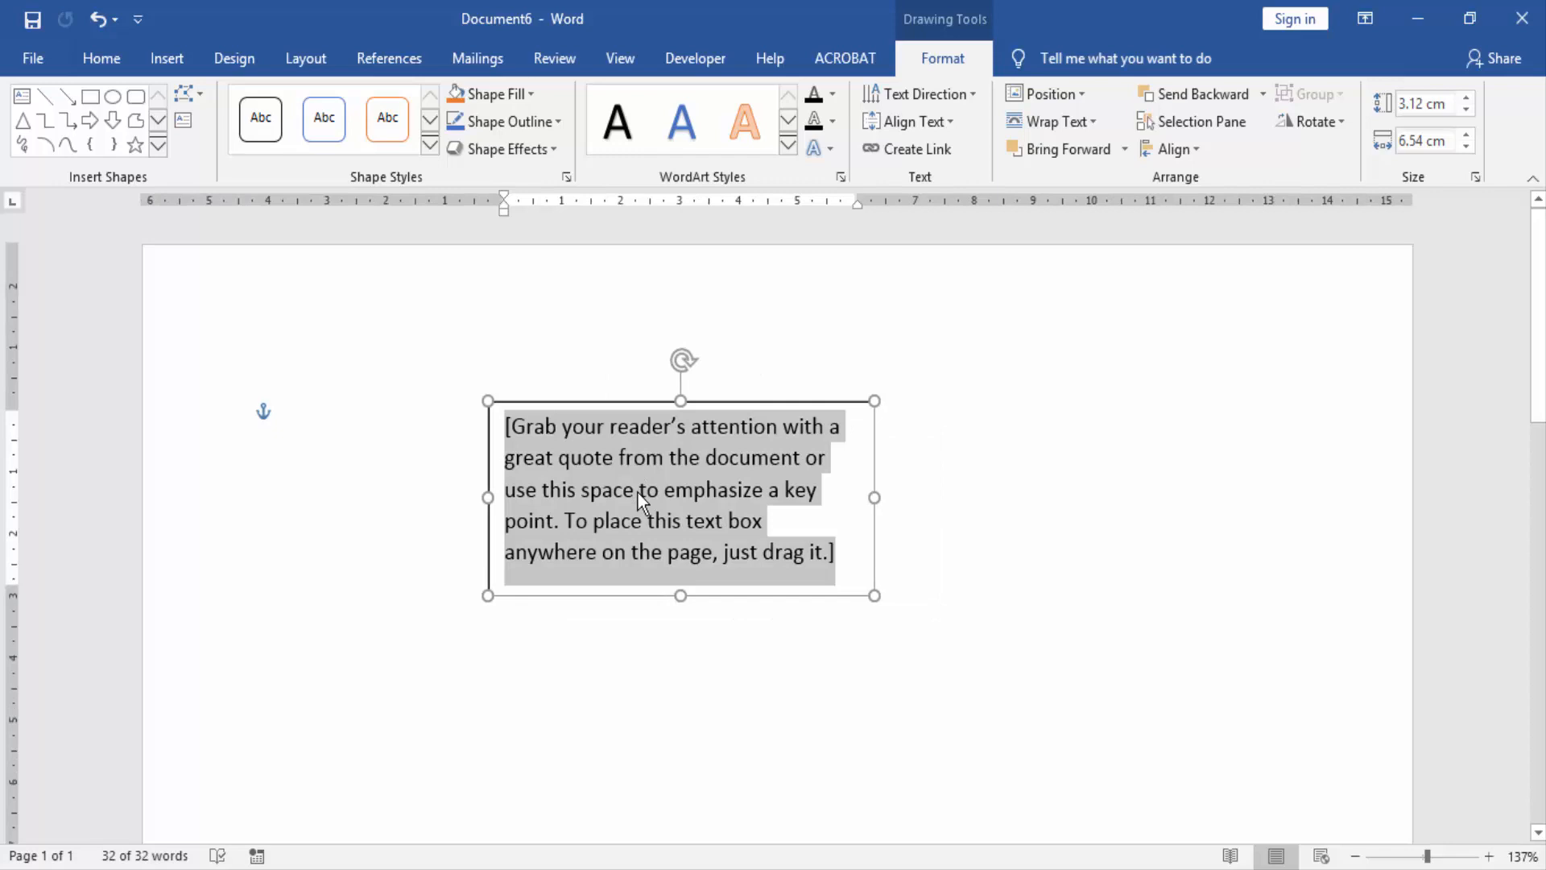
mouse_move(643, 495)
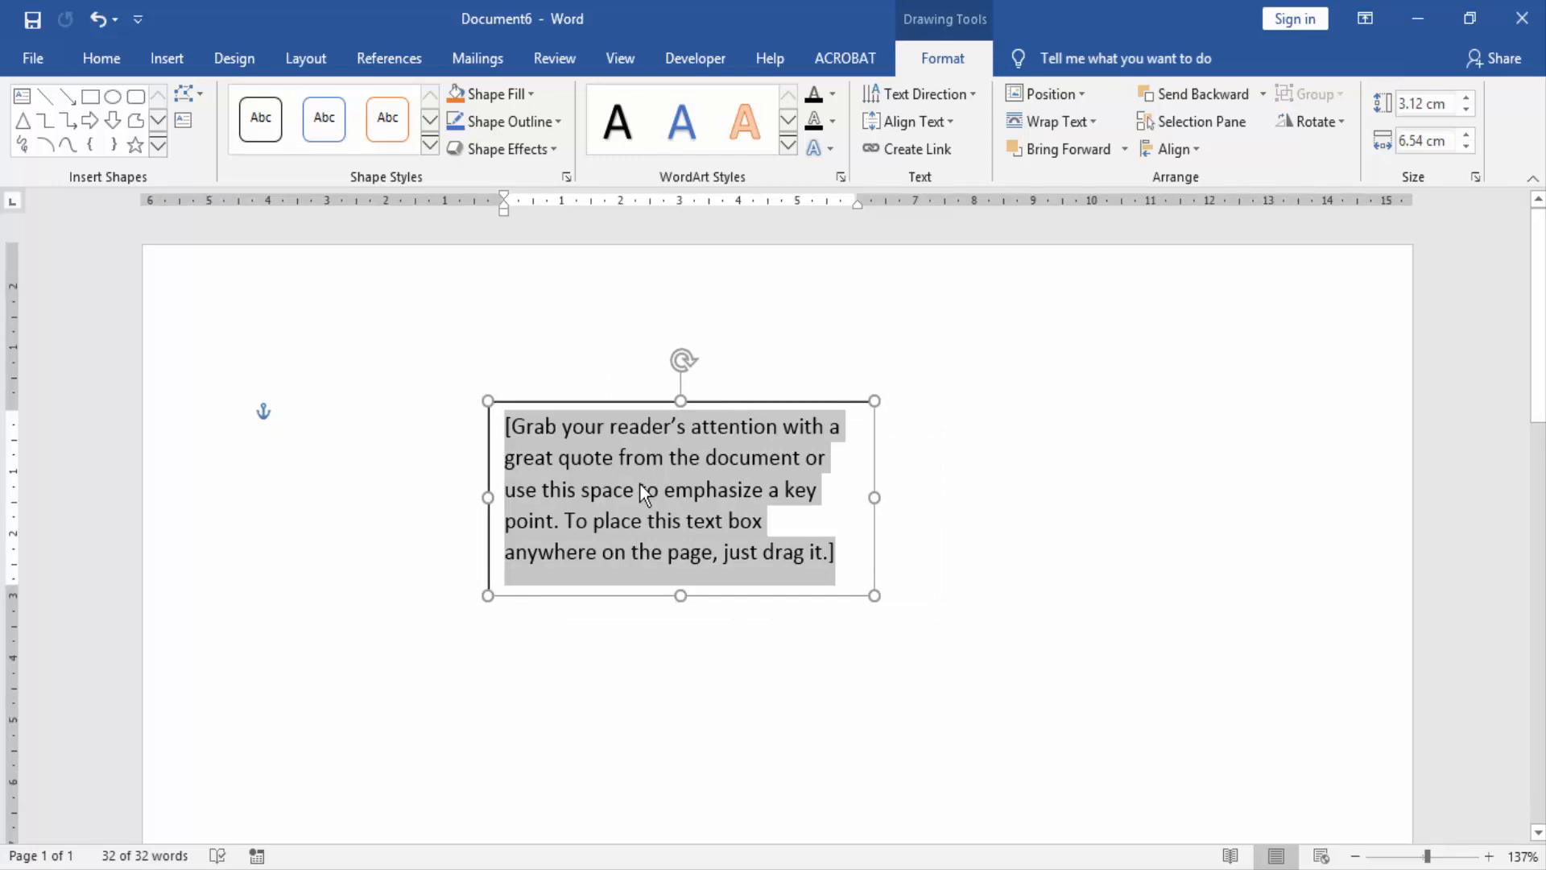
- Replace the placeholder with four lines: USA, UK, DE and ZA
text(USA)
text(UK)
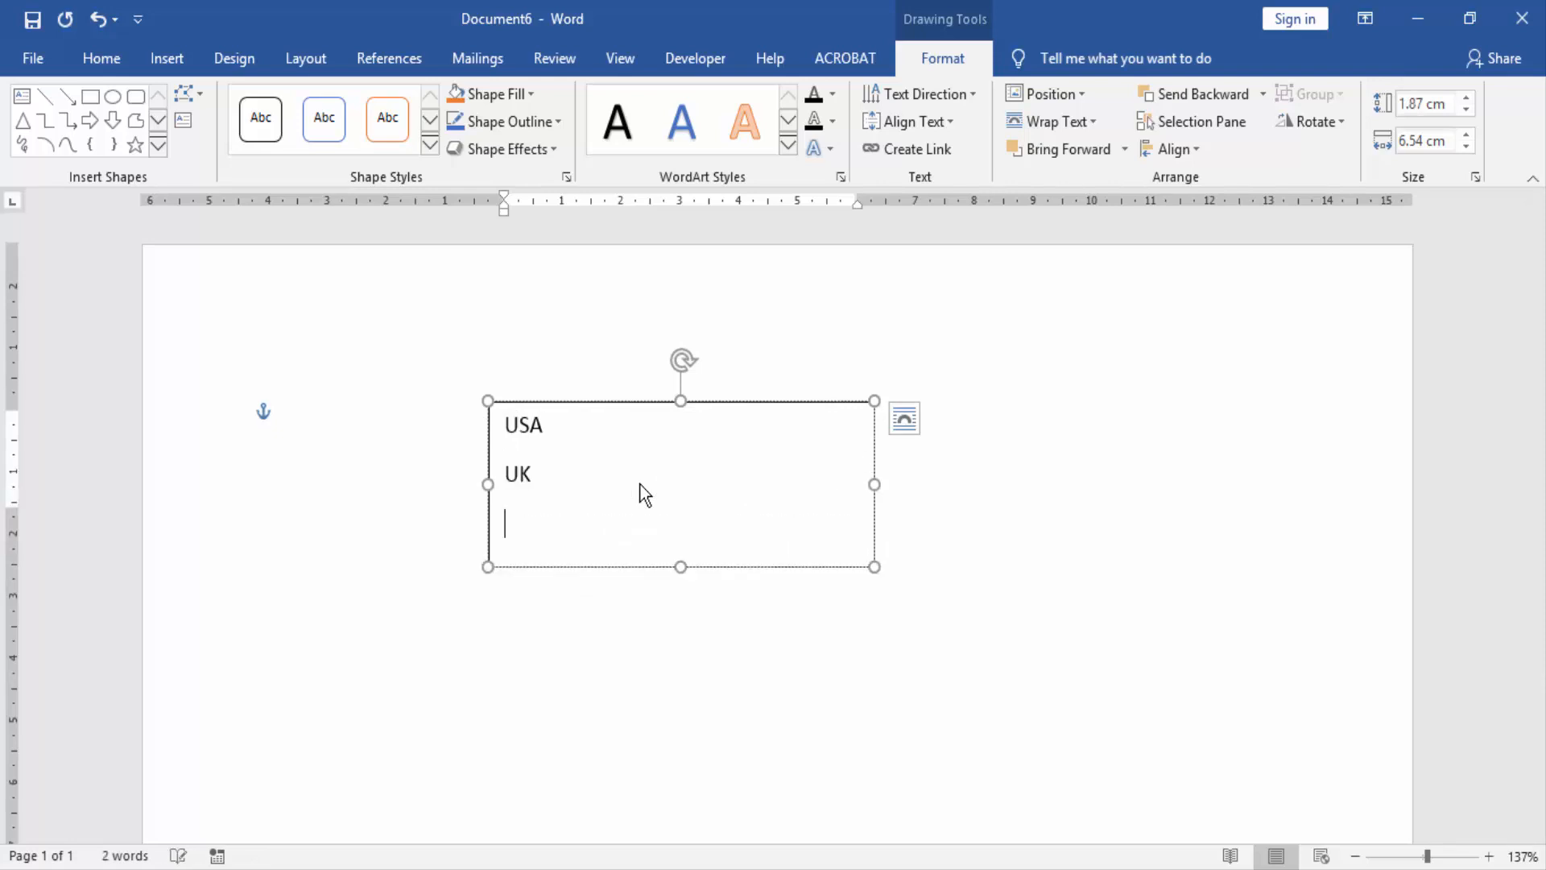
text(DE)
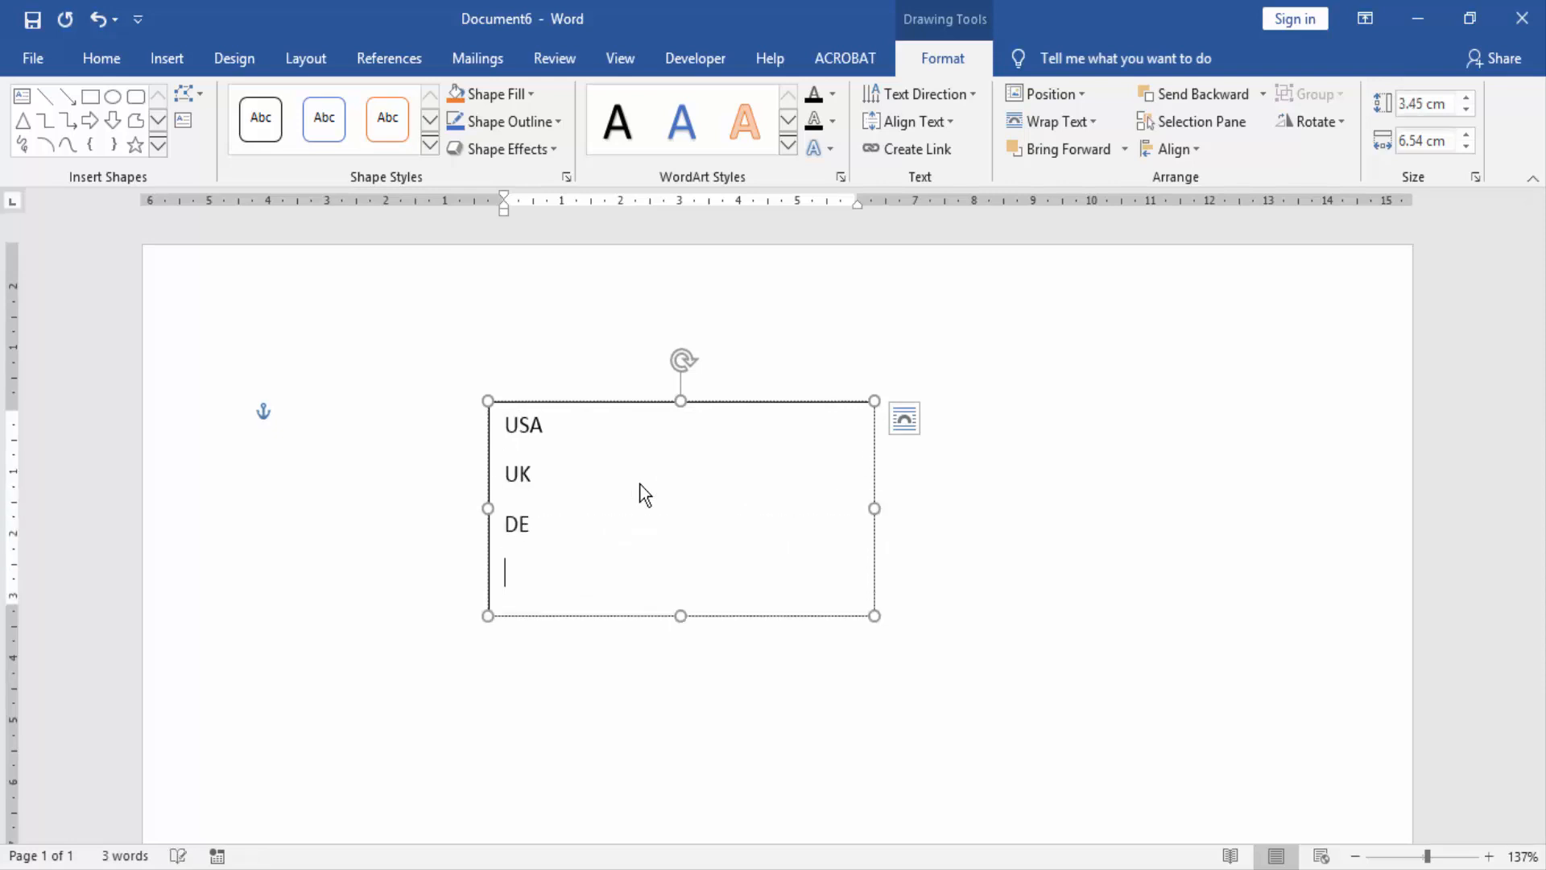
text(ZA)
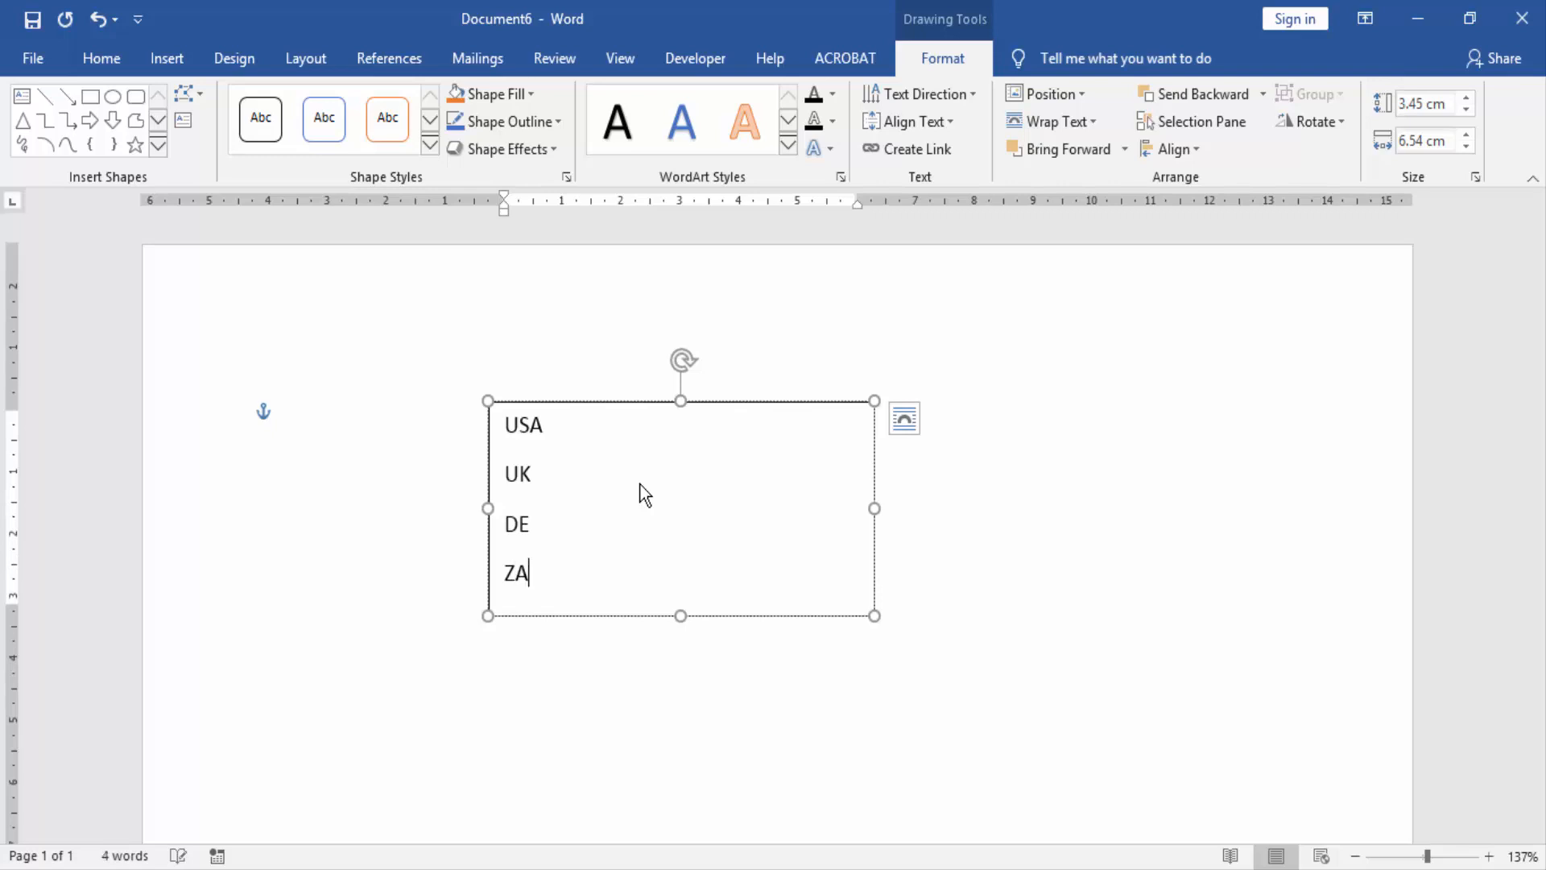
mouse_move(640, 411)
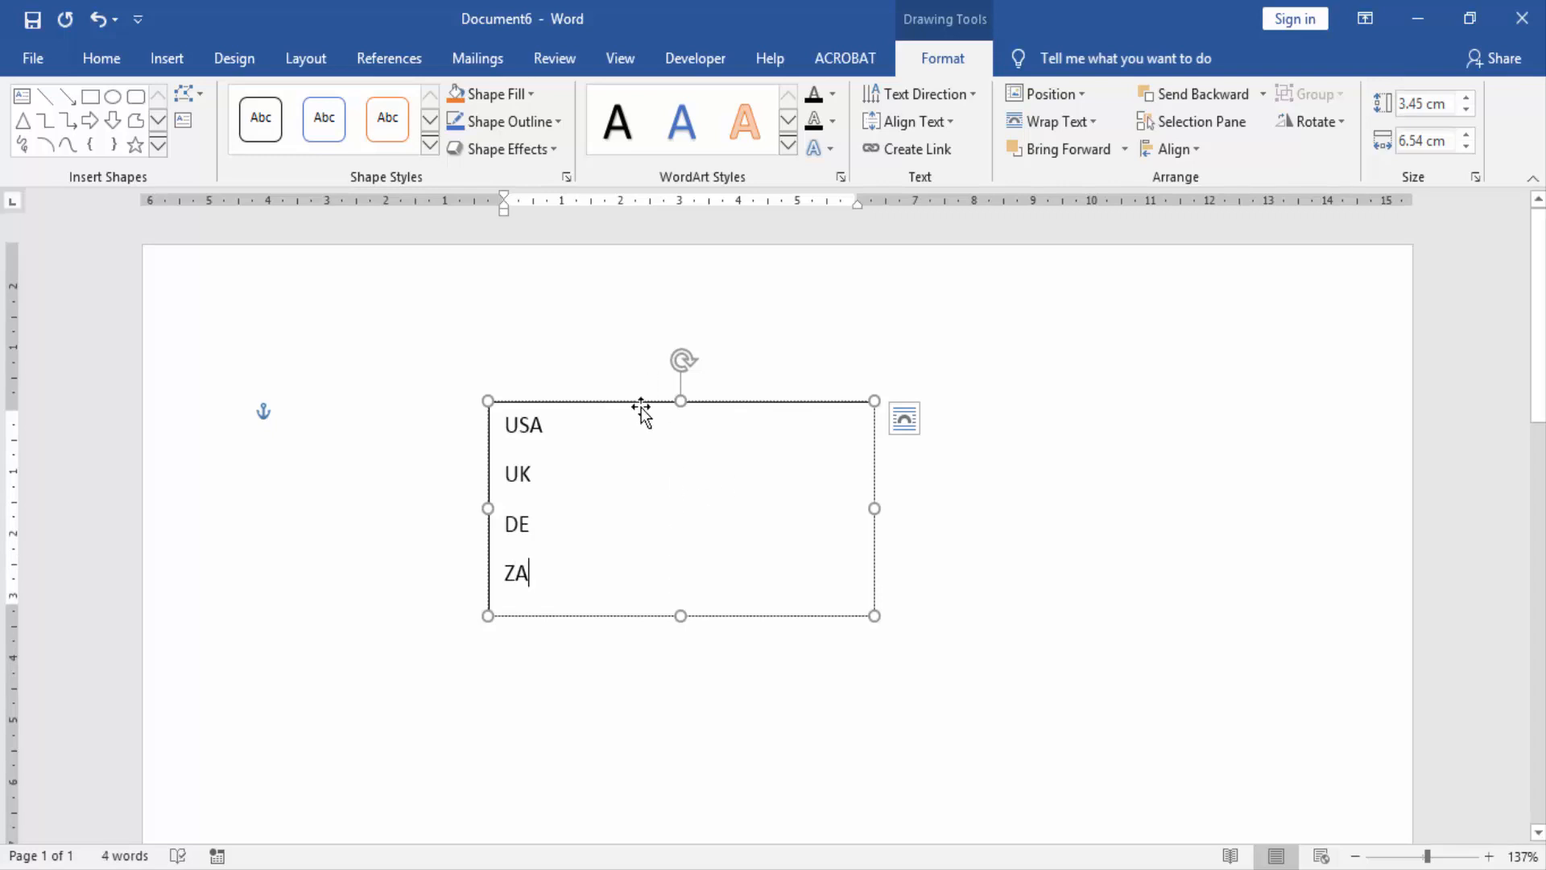
- Move the country text box lower and right, then select its four lines
drag(678, 401, 858, 459)
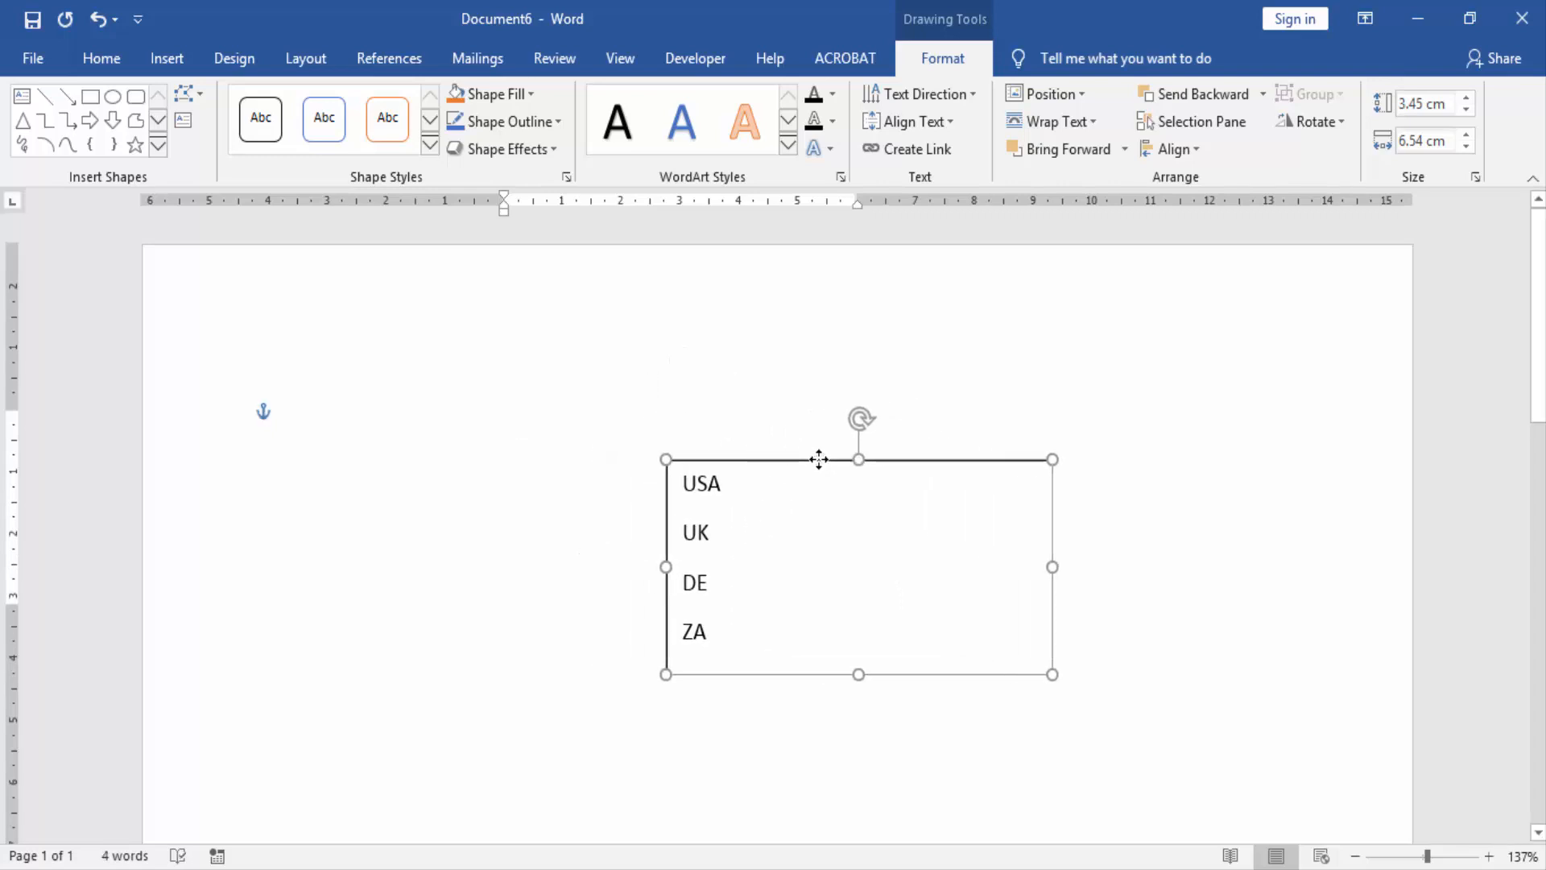
drag(819, 459, 902, 436)
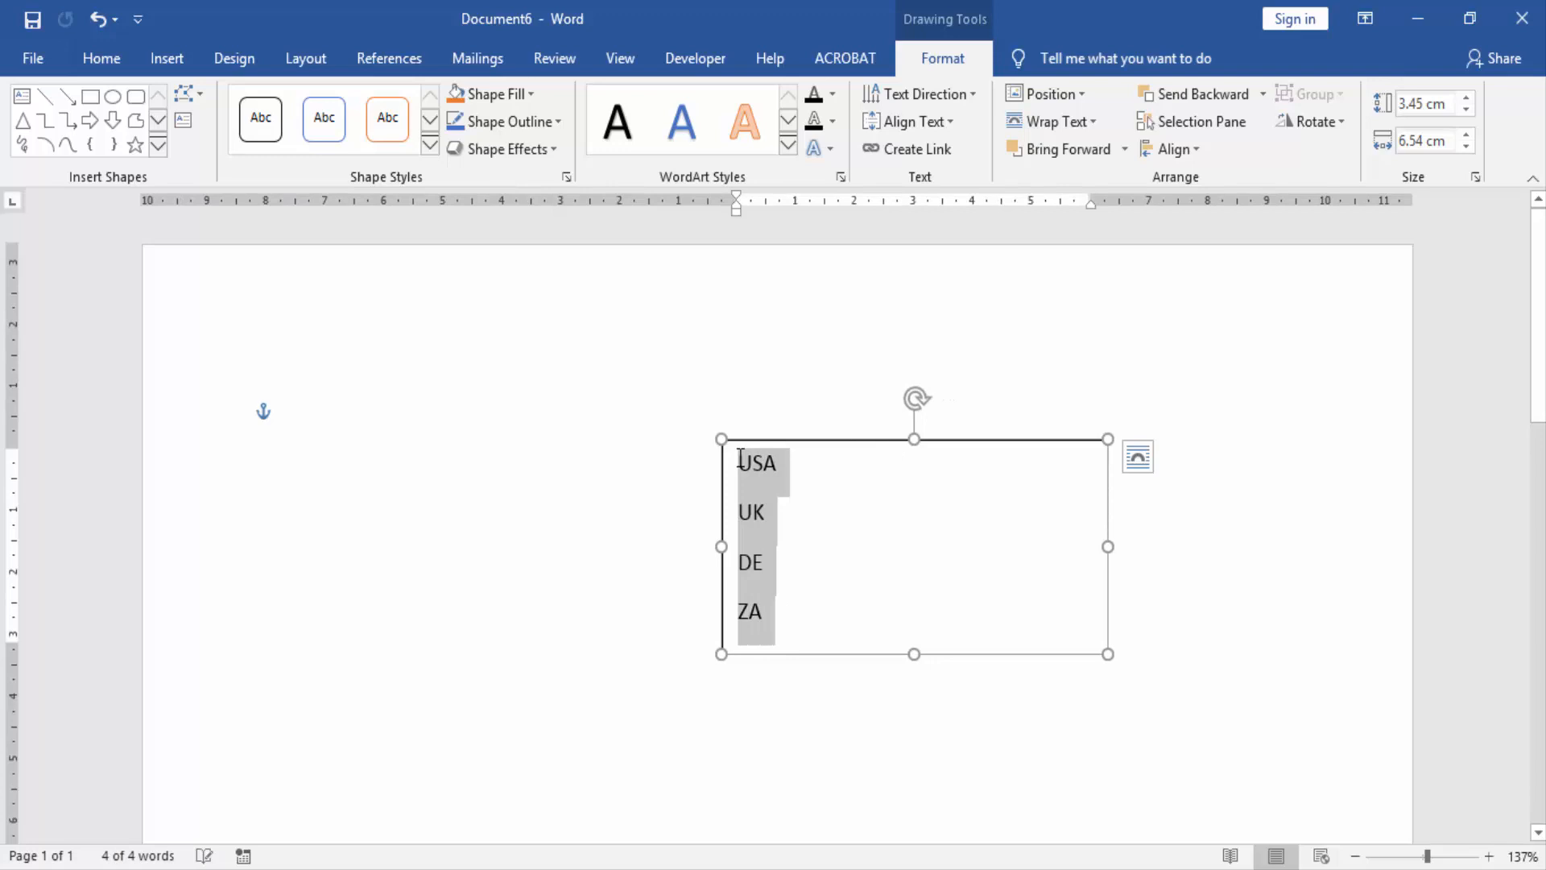
- Turn USA, UK, DE and ZA into a square-bulleted list and select the box
click(101, 58)
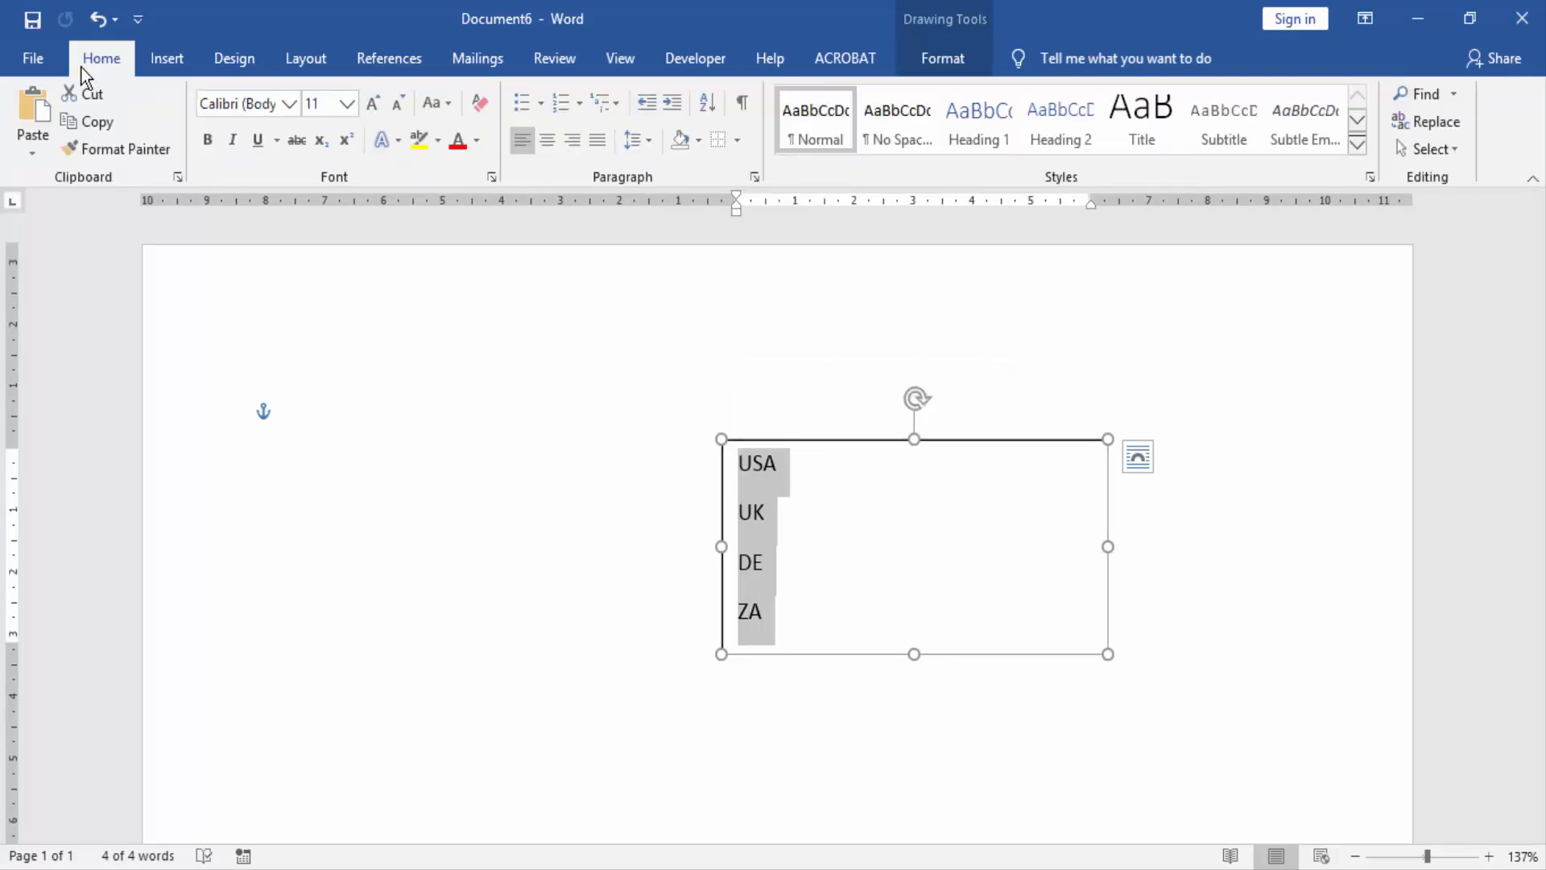
mouse_move(538, 104)
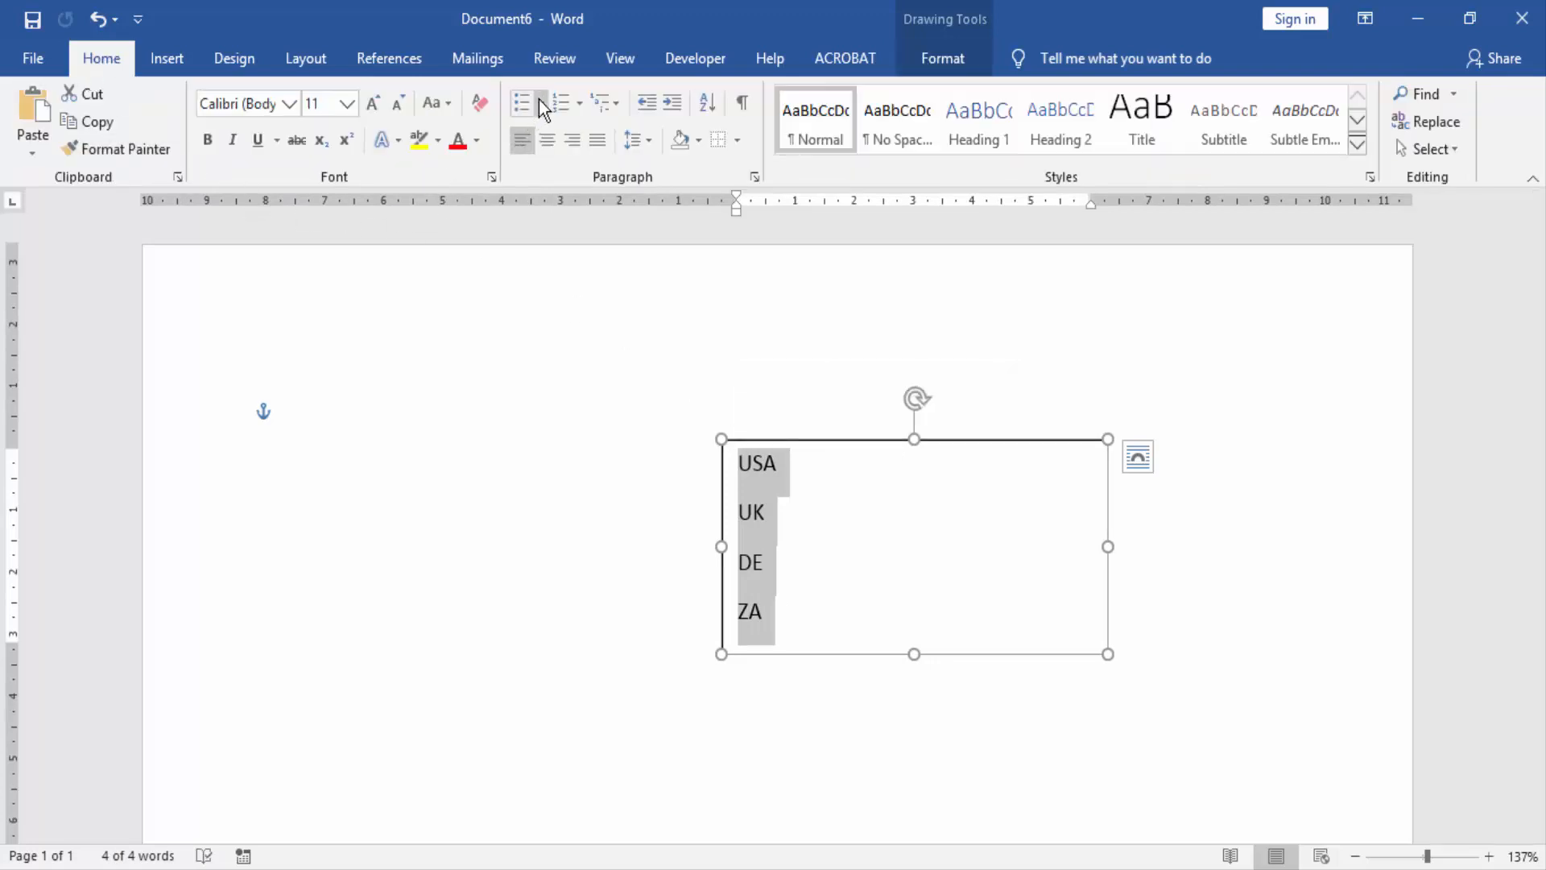
click(534, 101)
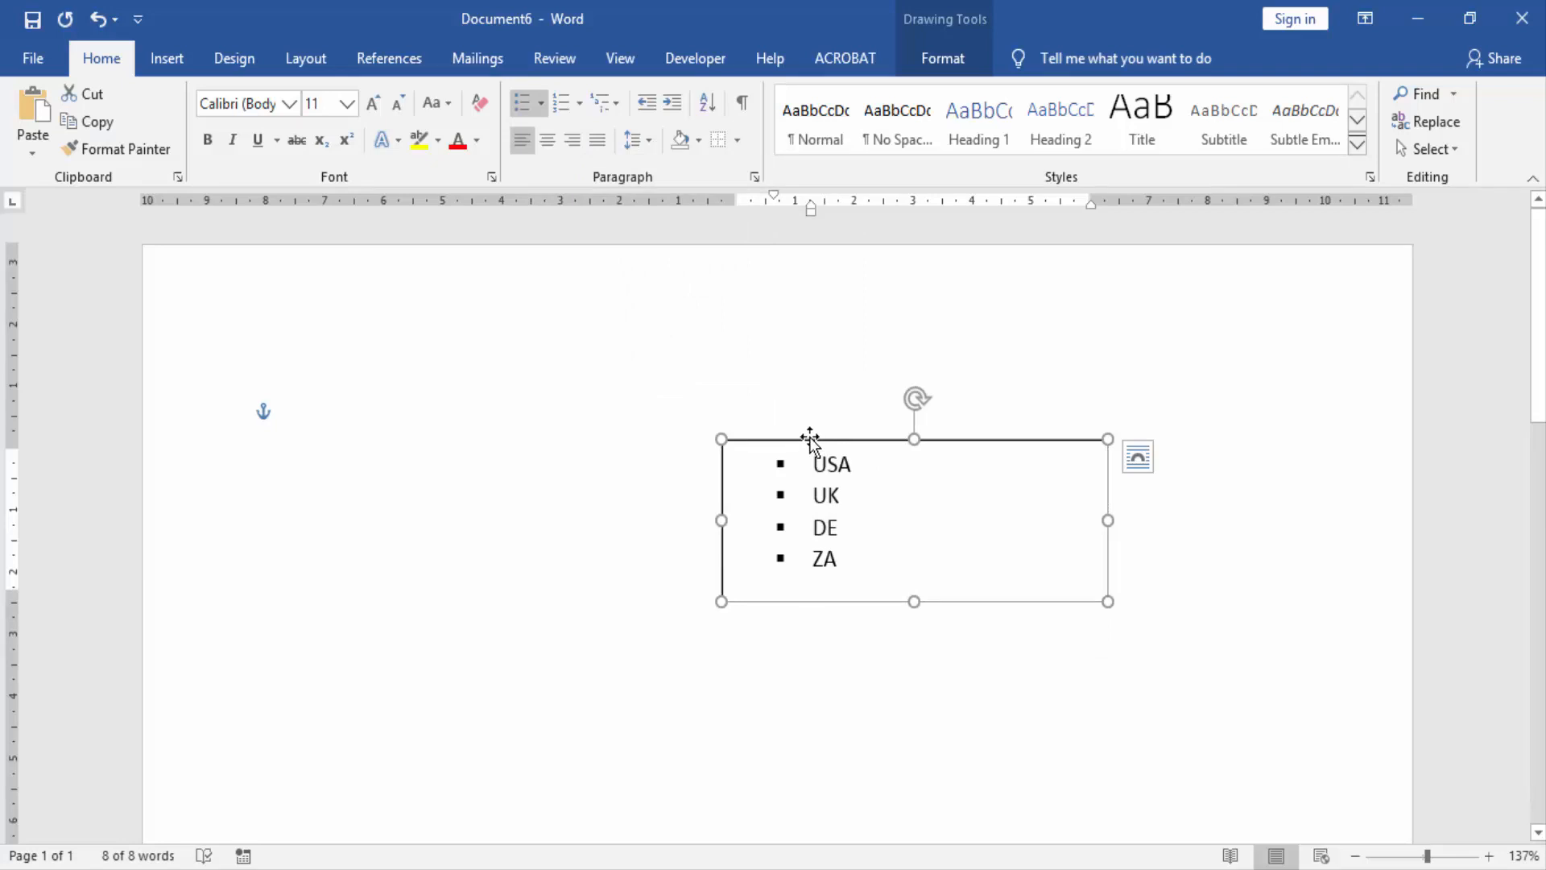
click(943, 58)
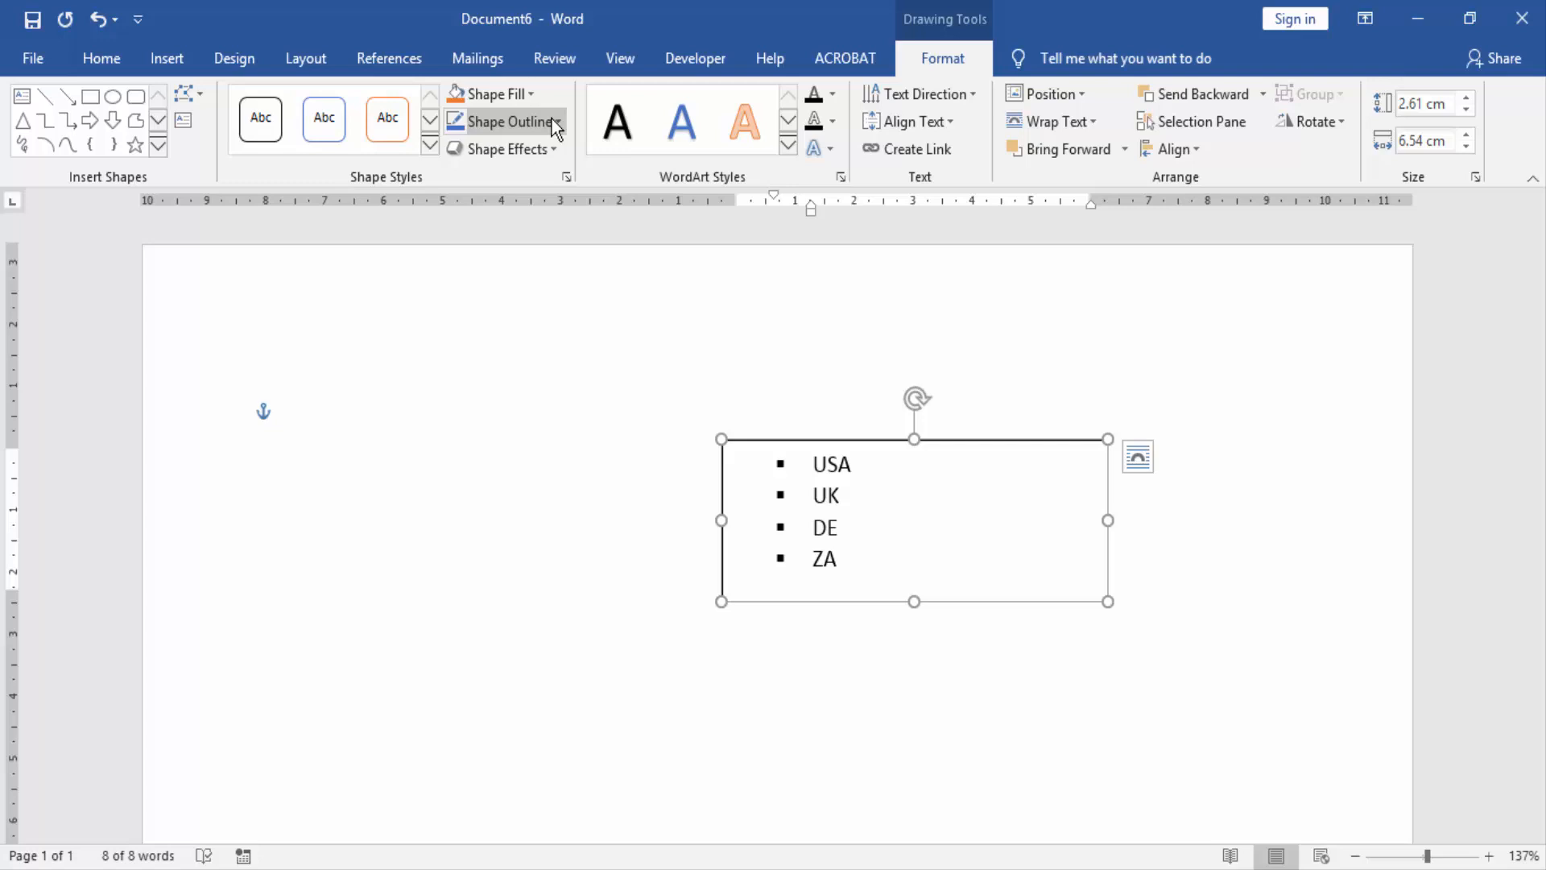
- Set the country text box's Shape Outline to No Outline, then deselect it
click(555, 122)
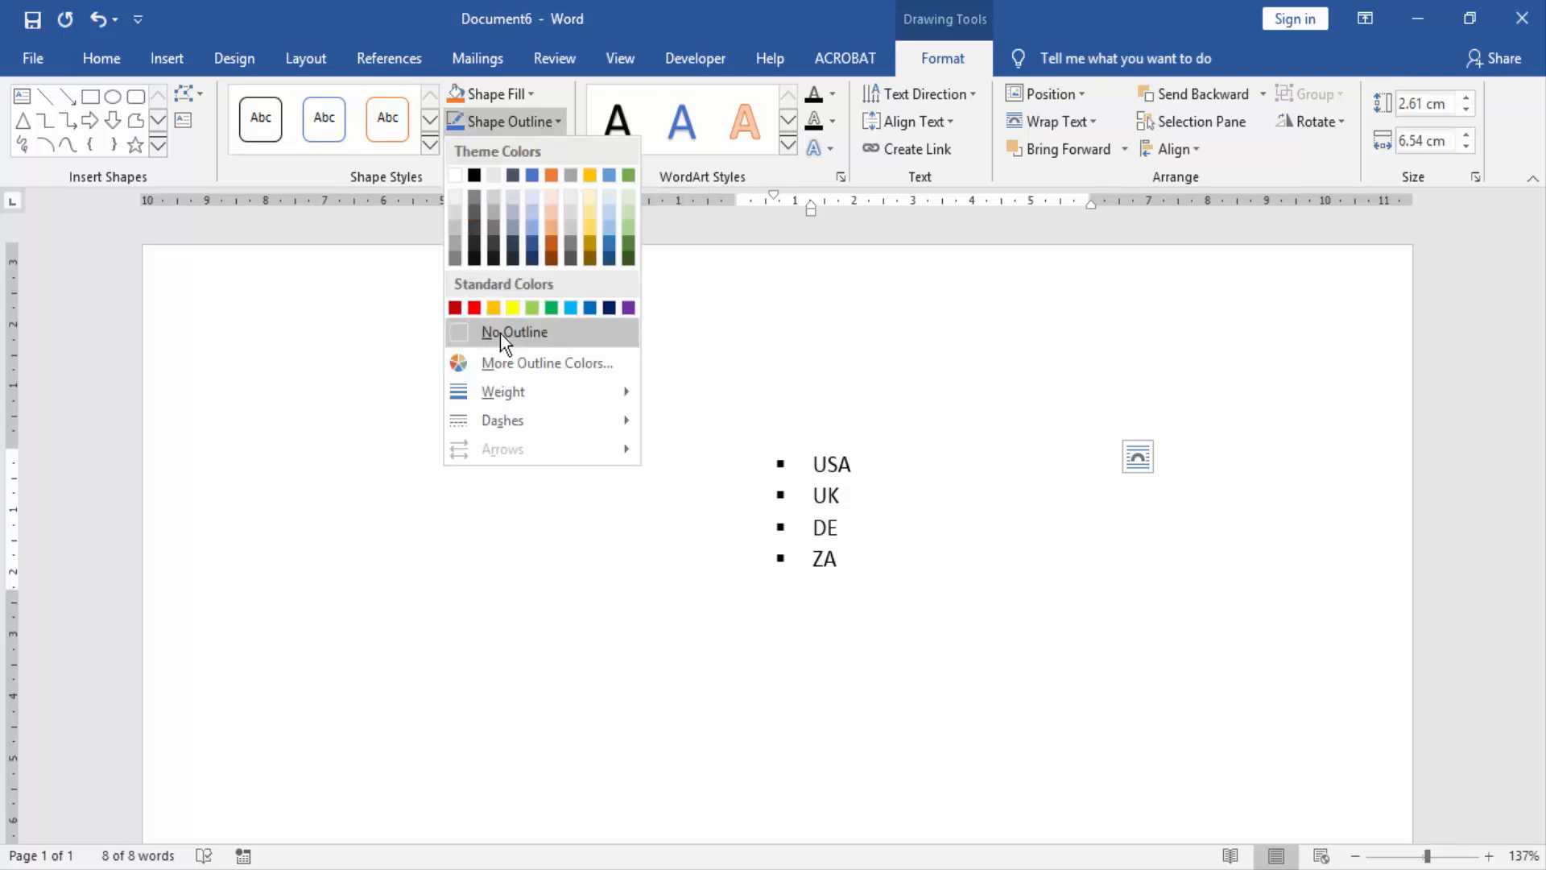
click(514, 333)
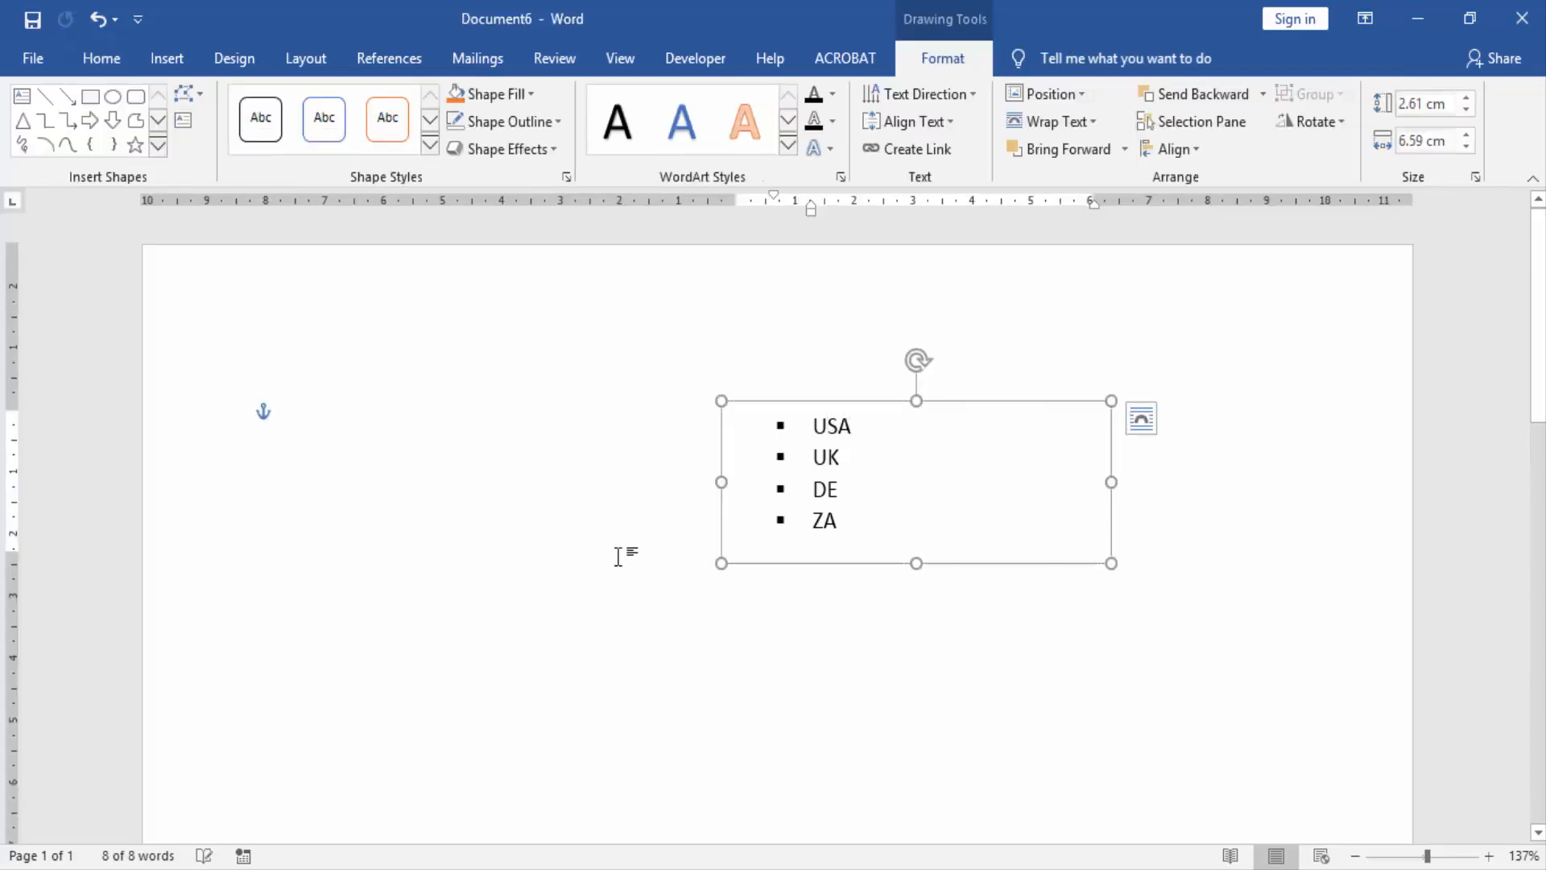
click(386, 576)
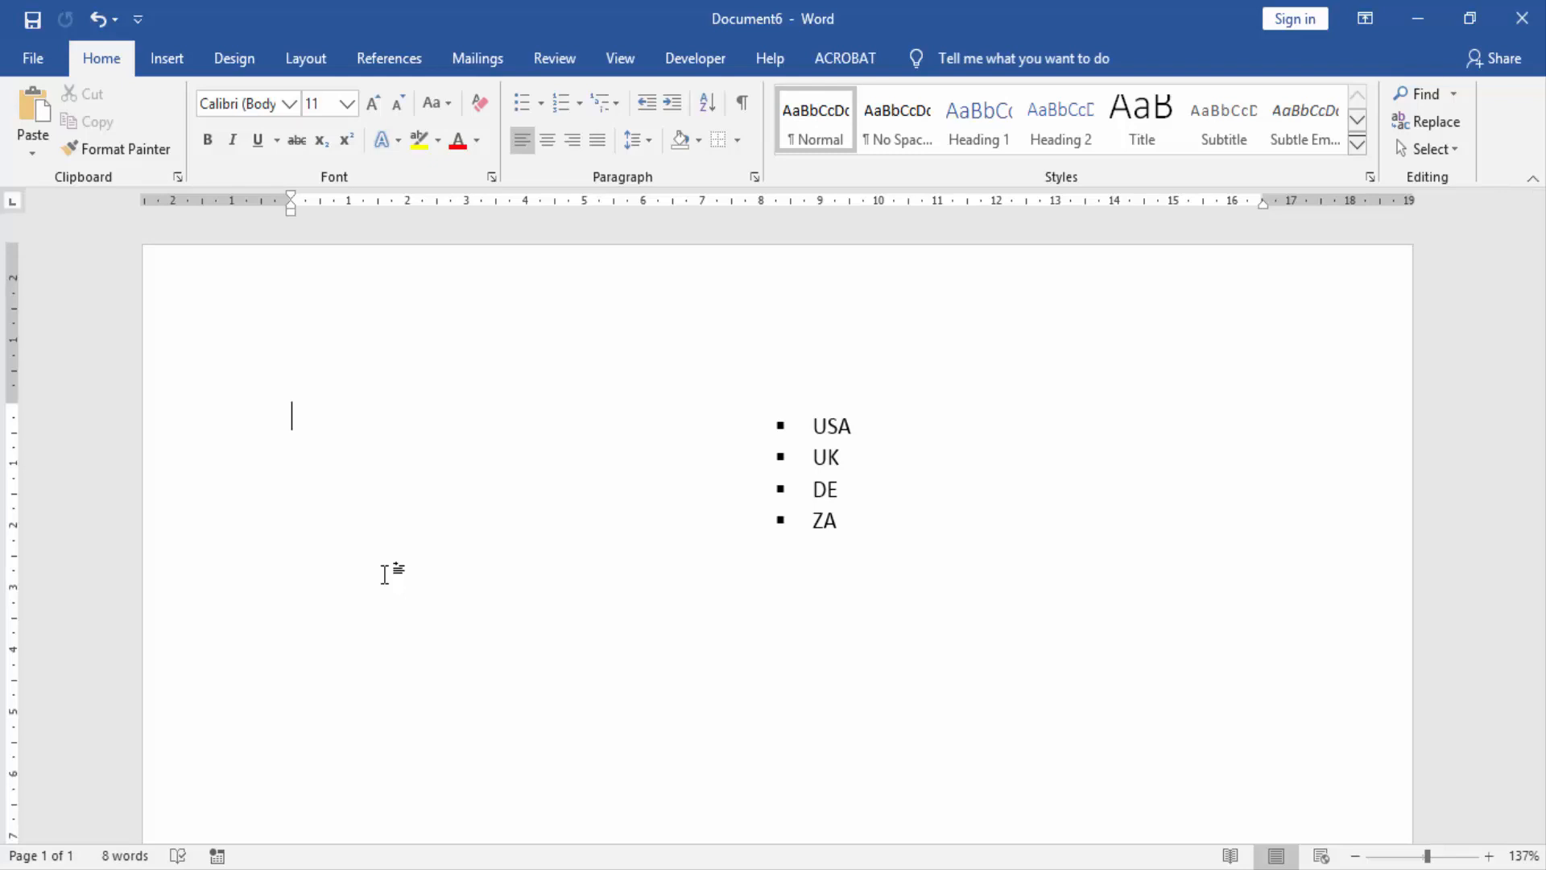
mouse_move(656, 530)
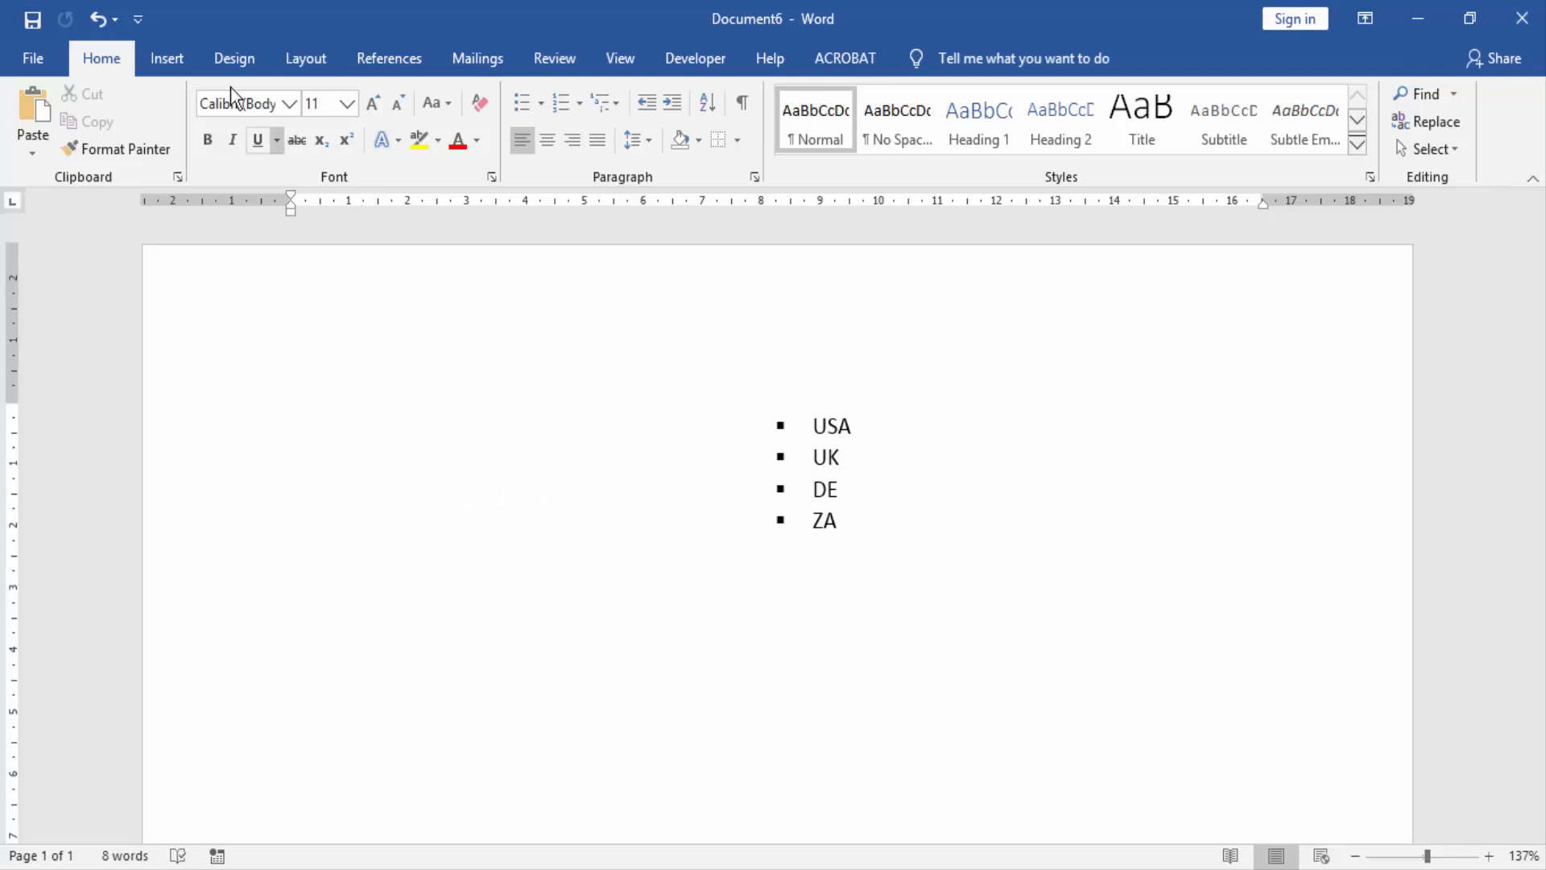
- Add a second borderless text box with a bulleted FVDSD line below the list
click(1048, 121)
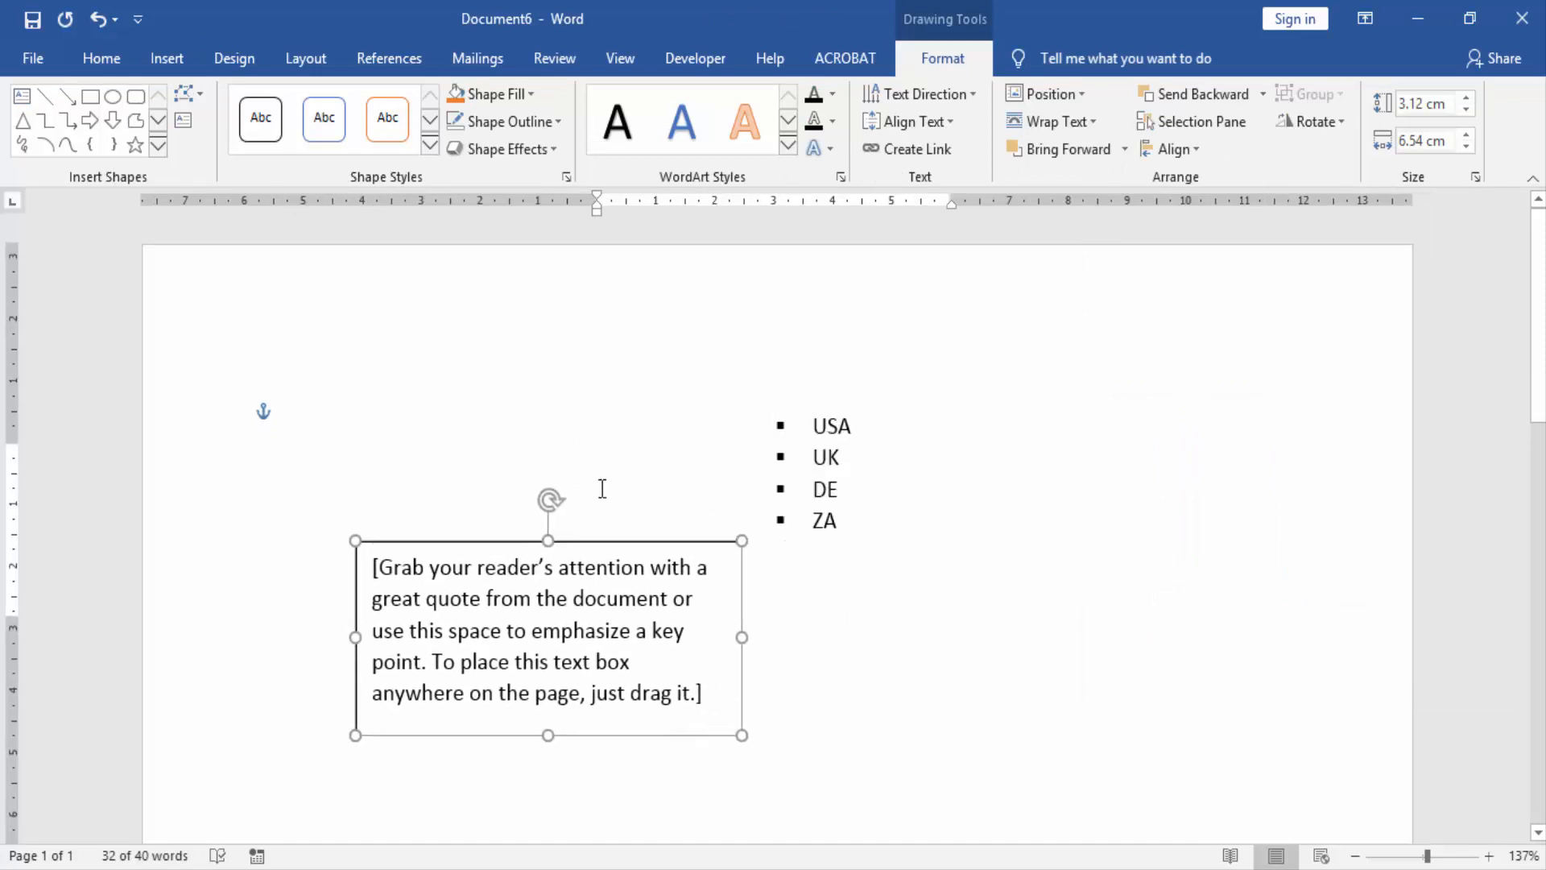
text(FVDSD)
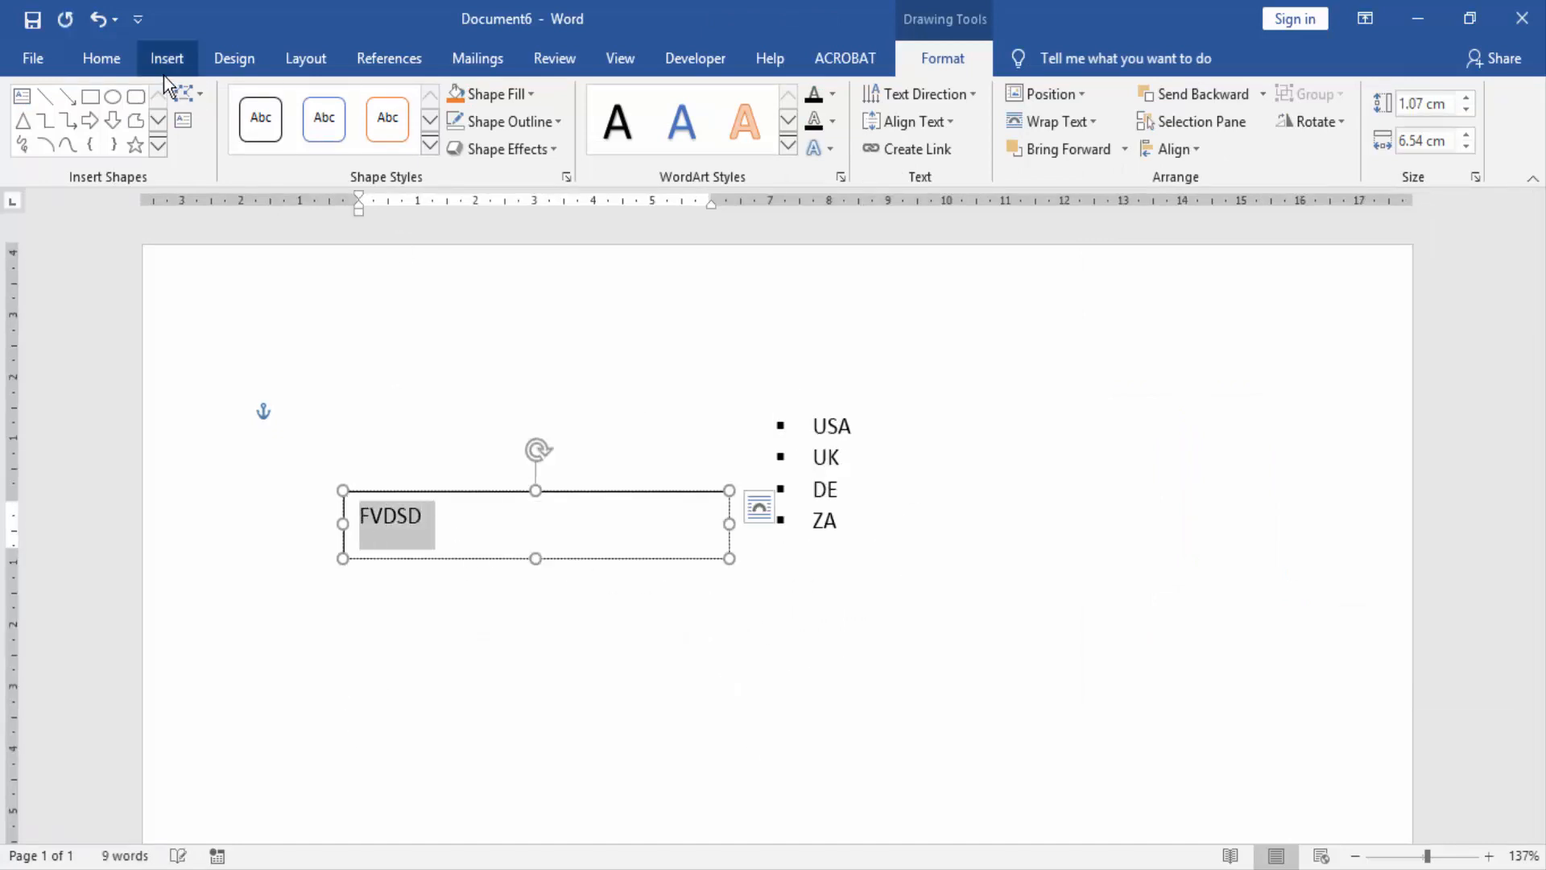
click(100, 58)
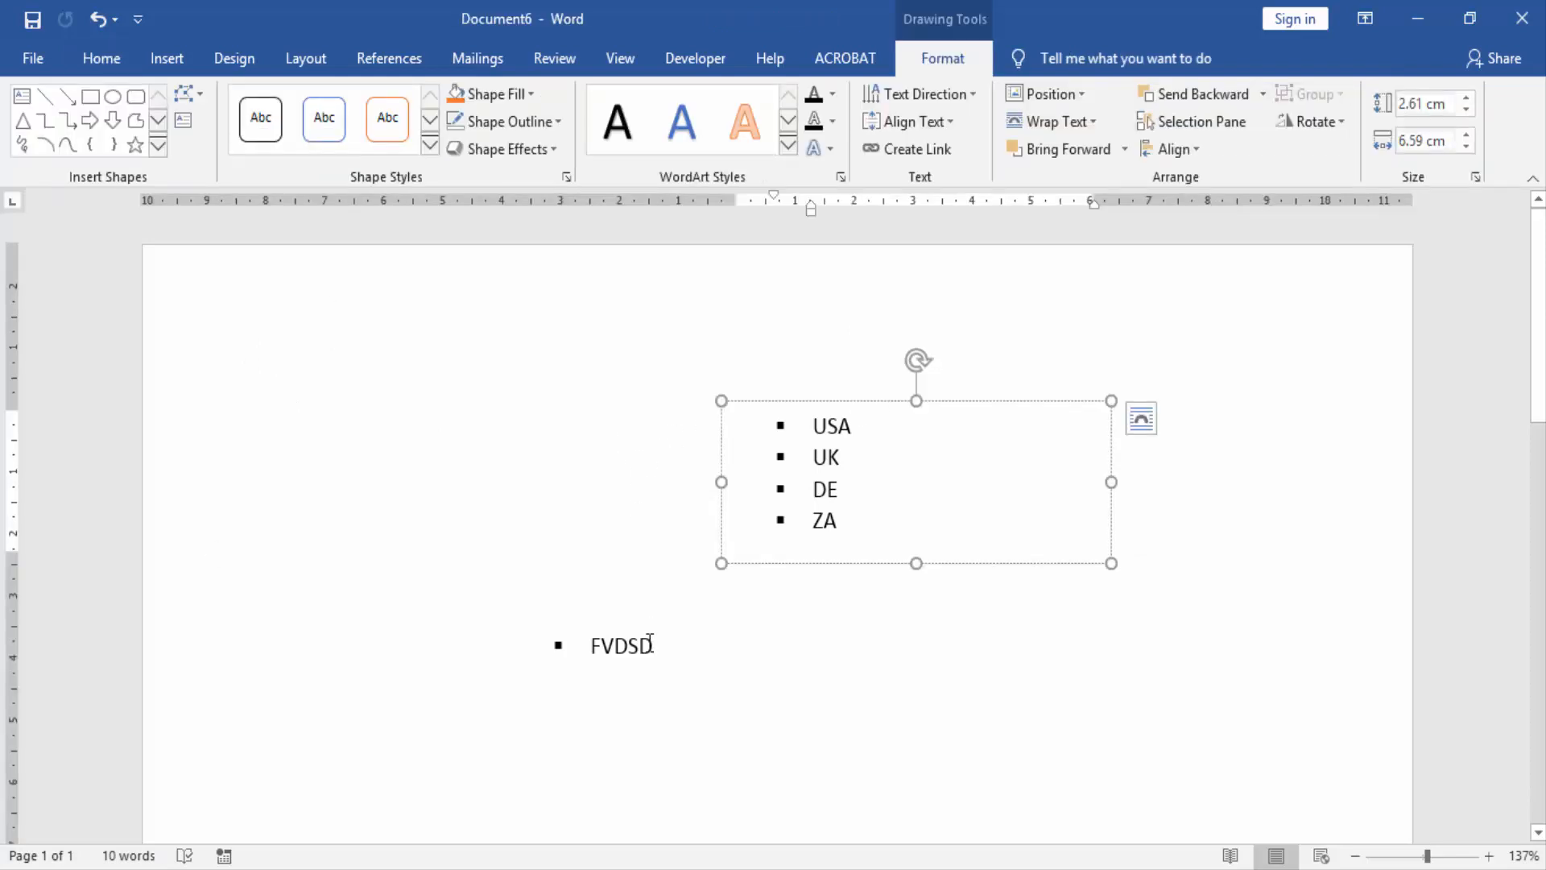
click(885, 649)
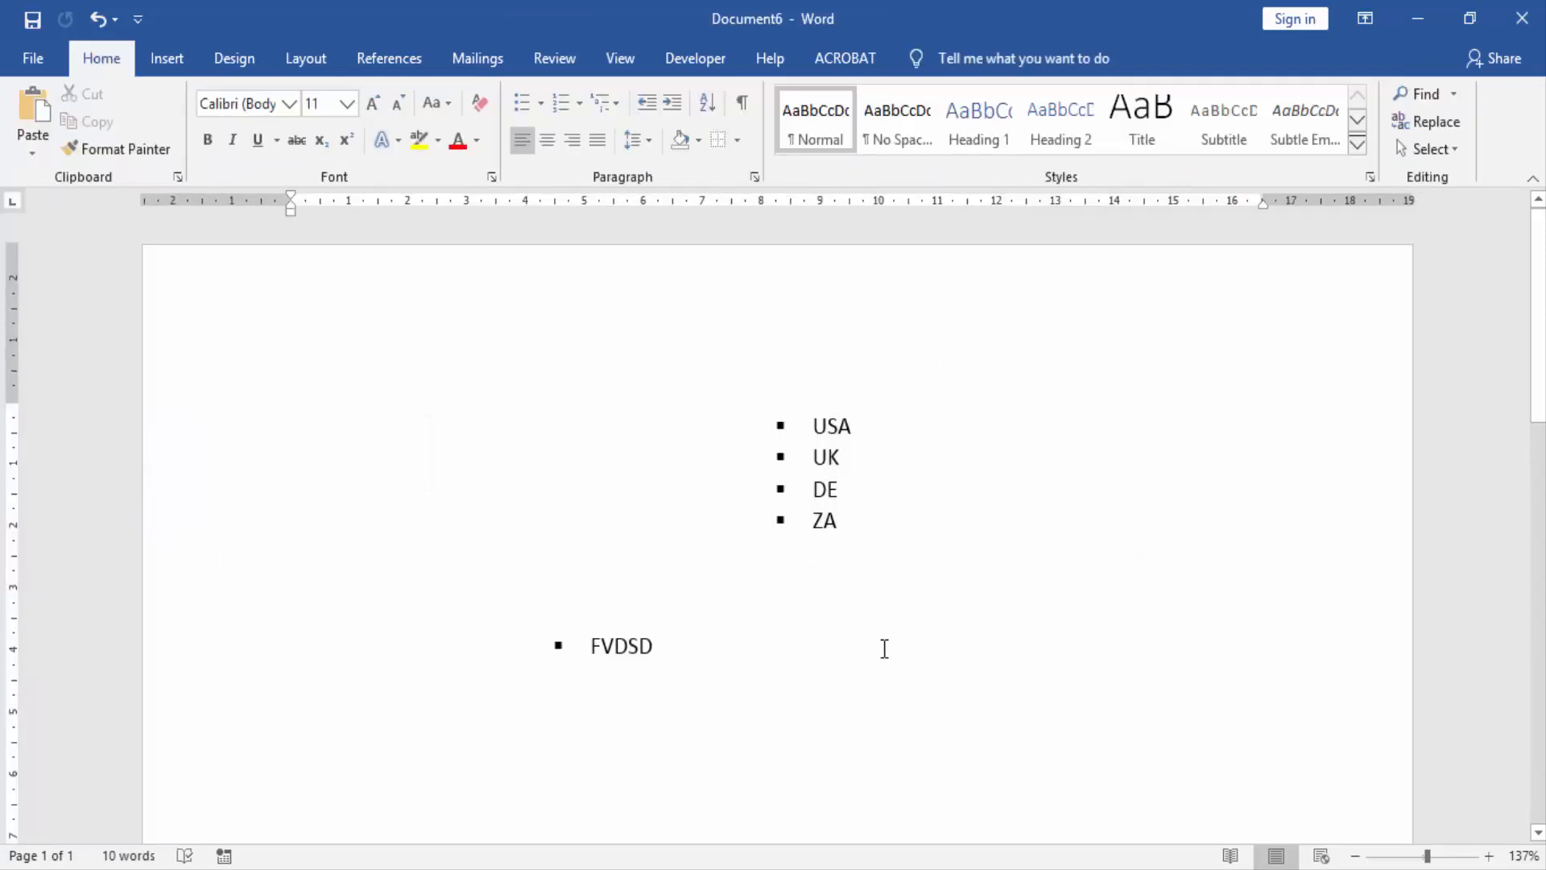